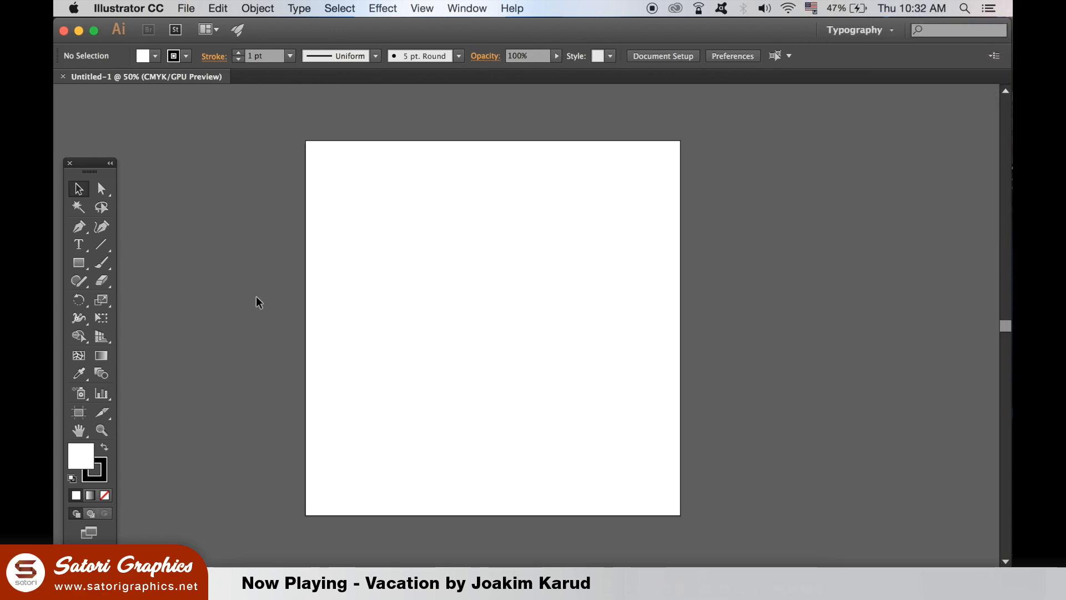
Step: Show the rulers and select the Rectangular Grid Tool from the Line Segment flyout
key("cmd+r")
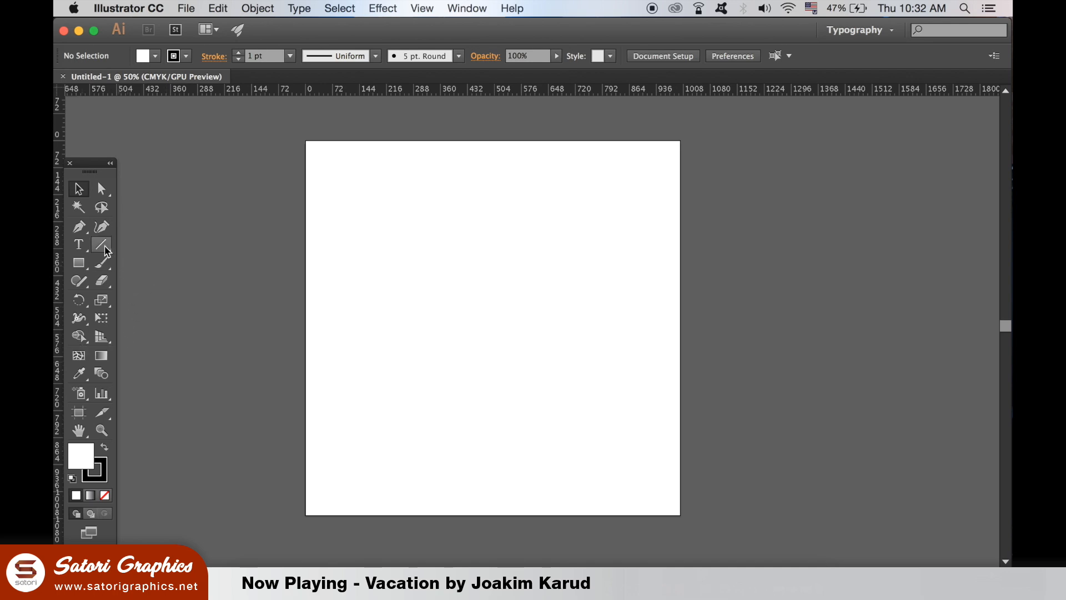
left_click(101, 244)
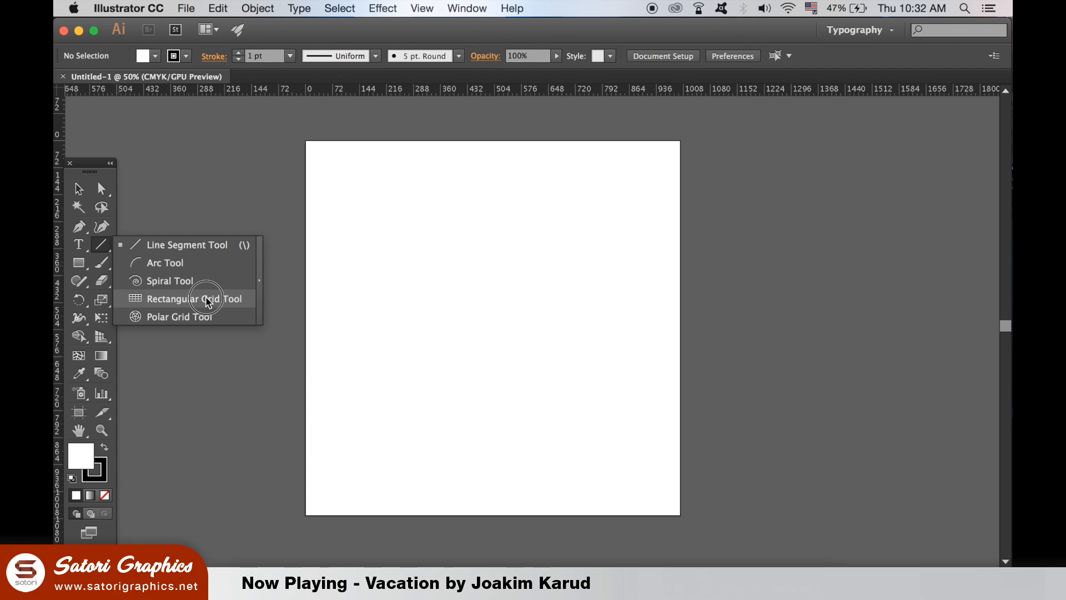
left_click(193, 298)
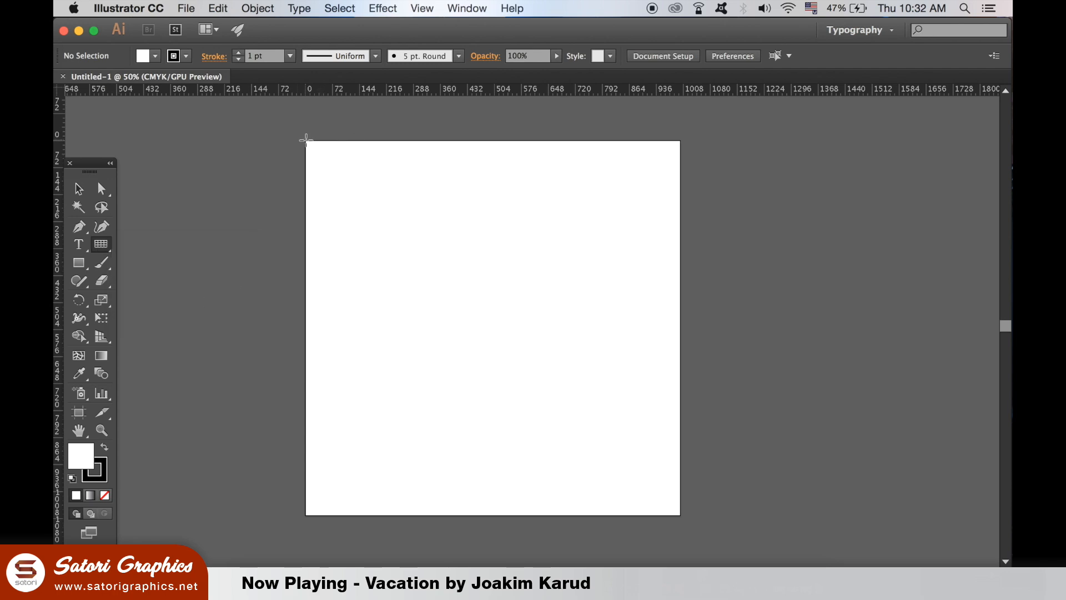
Step: Drag a rectangular grid from the artboard's top-left to bottom-right corner
left_click_drag(305, 140, 672, 507)
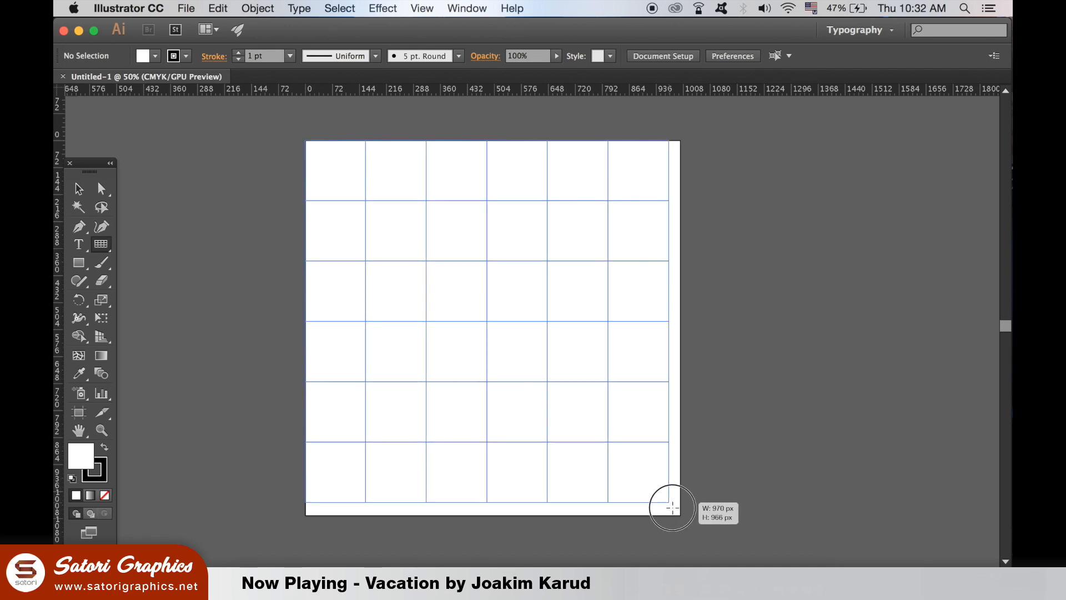
left_click_drag(672, 508, 679, 515)
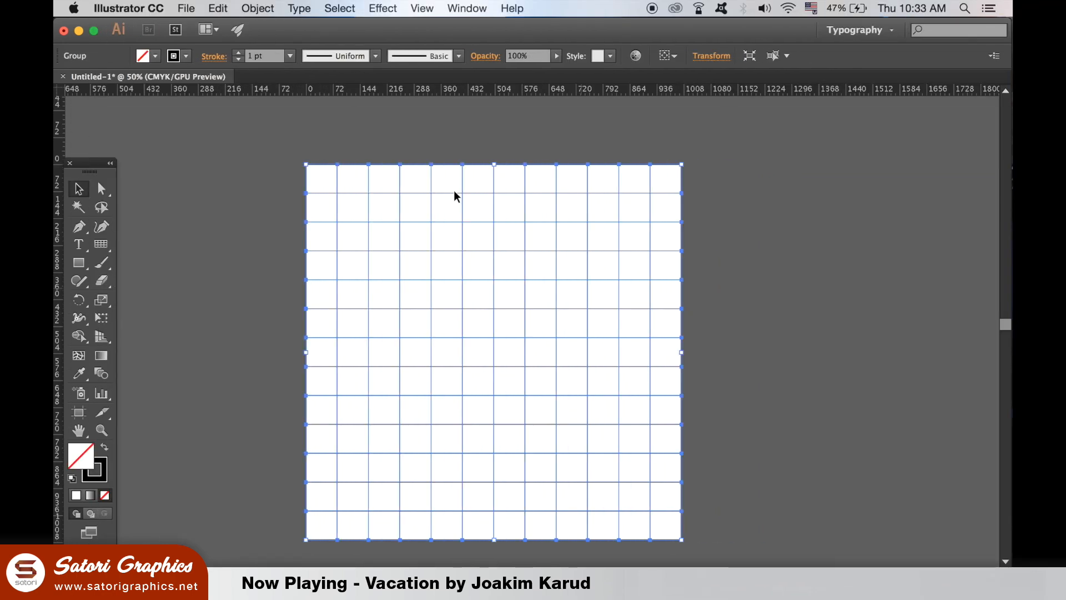
Step: Give the grid a thin stroke weight and a light blue #83dcff stroke colour
left_click(285, 55)
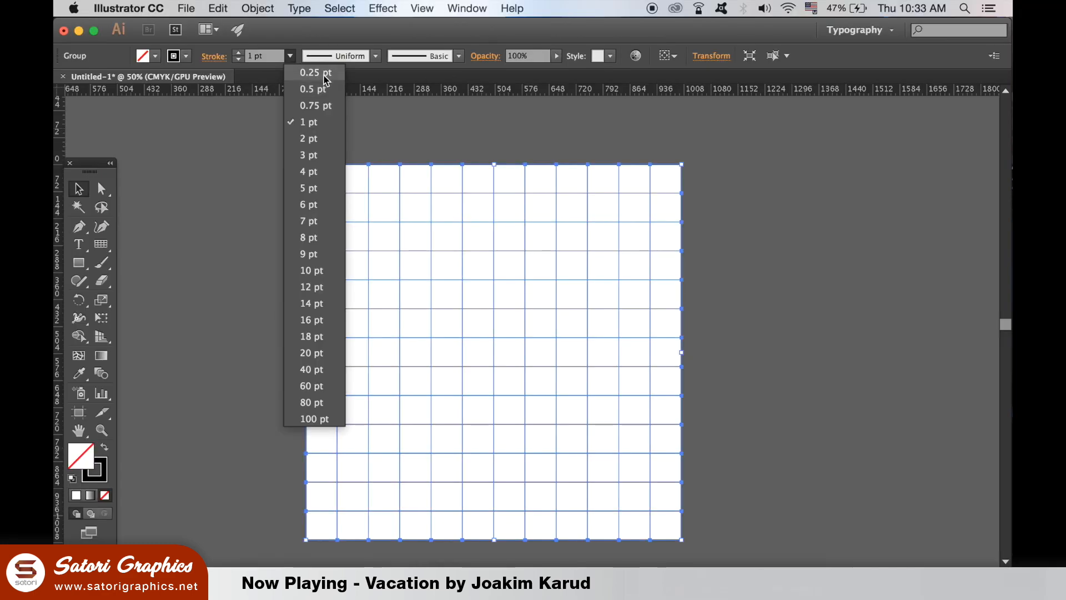
left_click(309, 73)
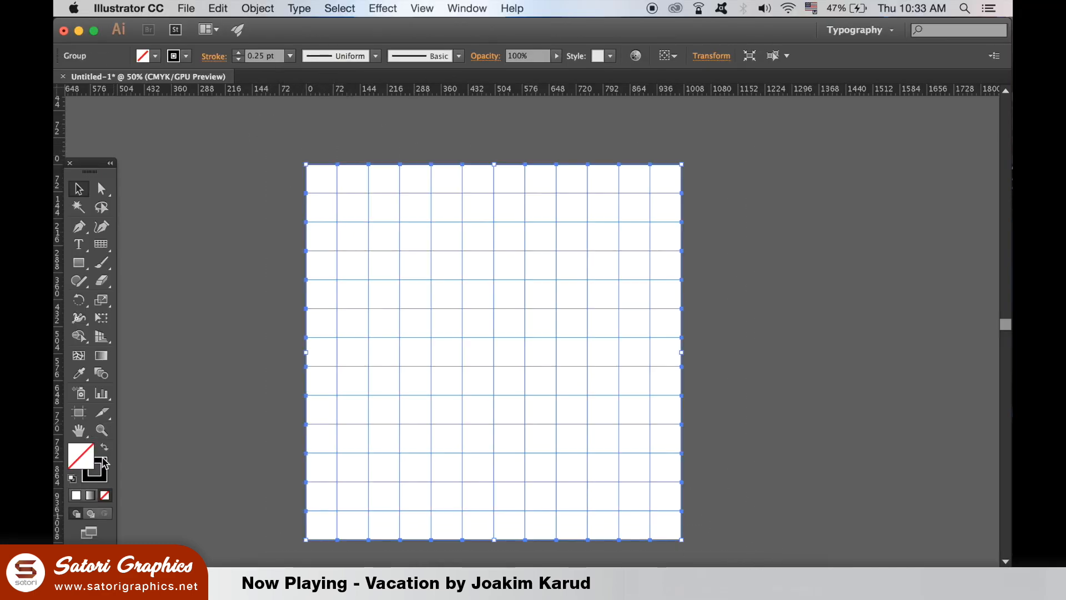
double_click(79, 454)
type("83dcff")
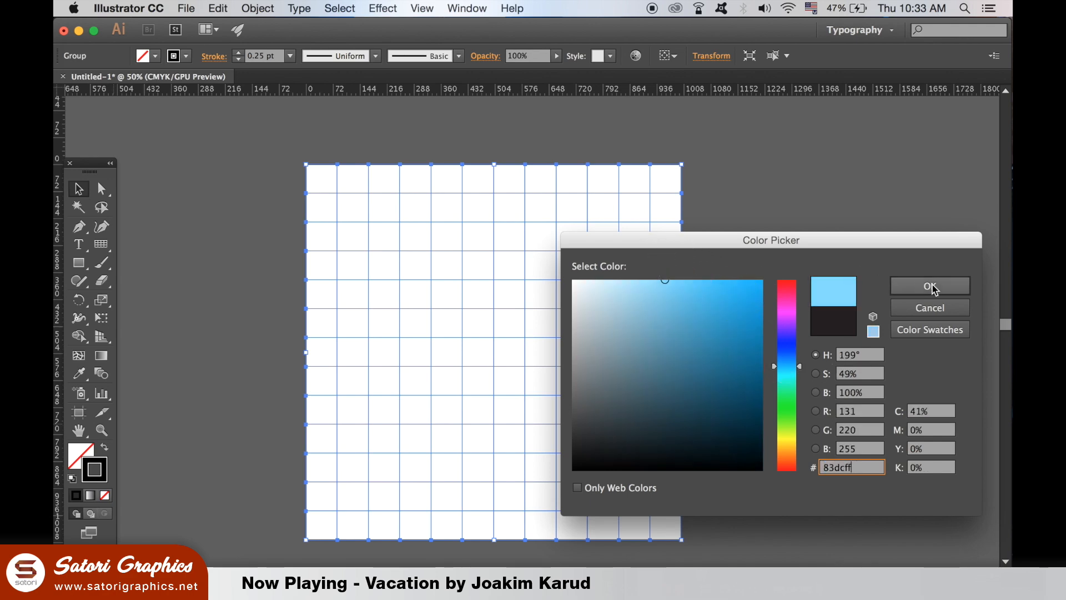
left_click(929, 285)
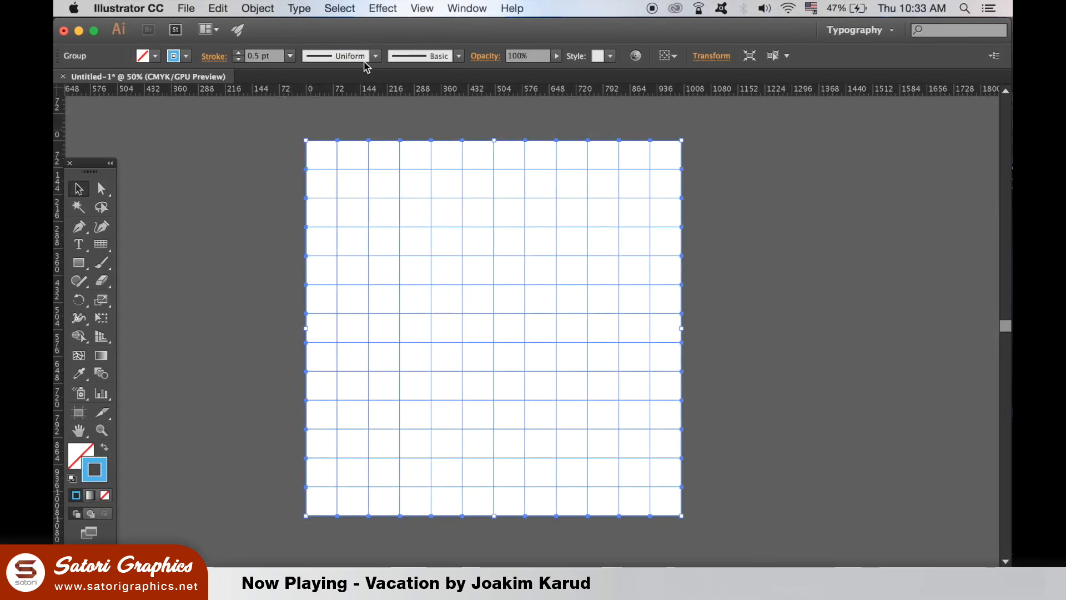
Step: Lock the selected light blue grid via Object > Lock > Selection
left_click(257, 8)
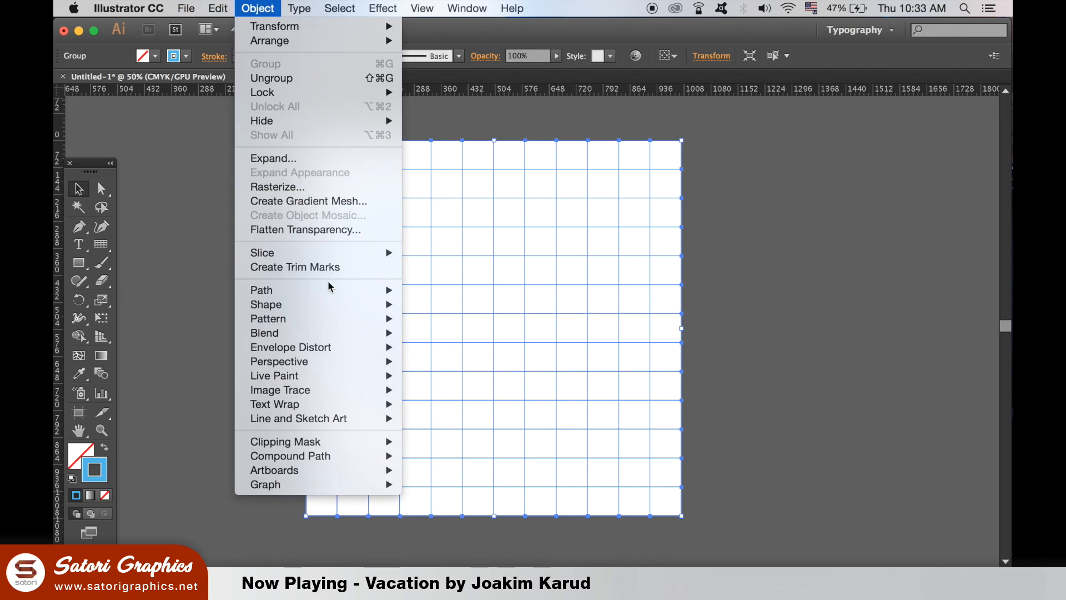
mouse_move(347, 91)
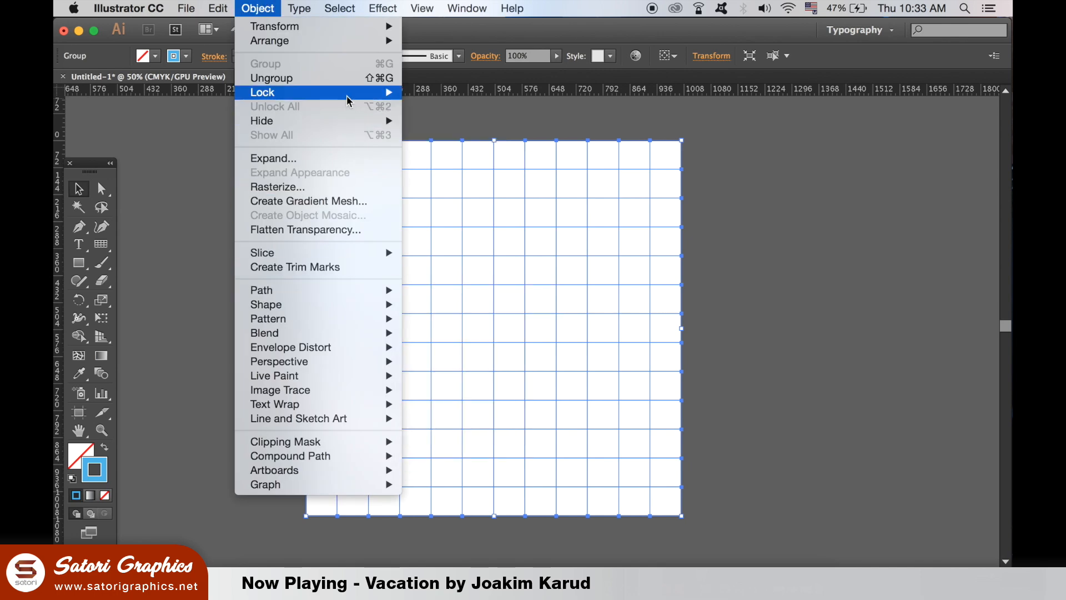
mouse_move(340, 91)
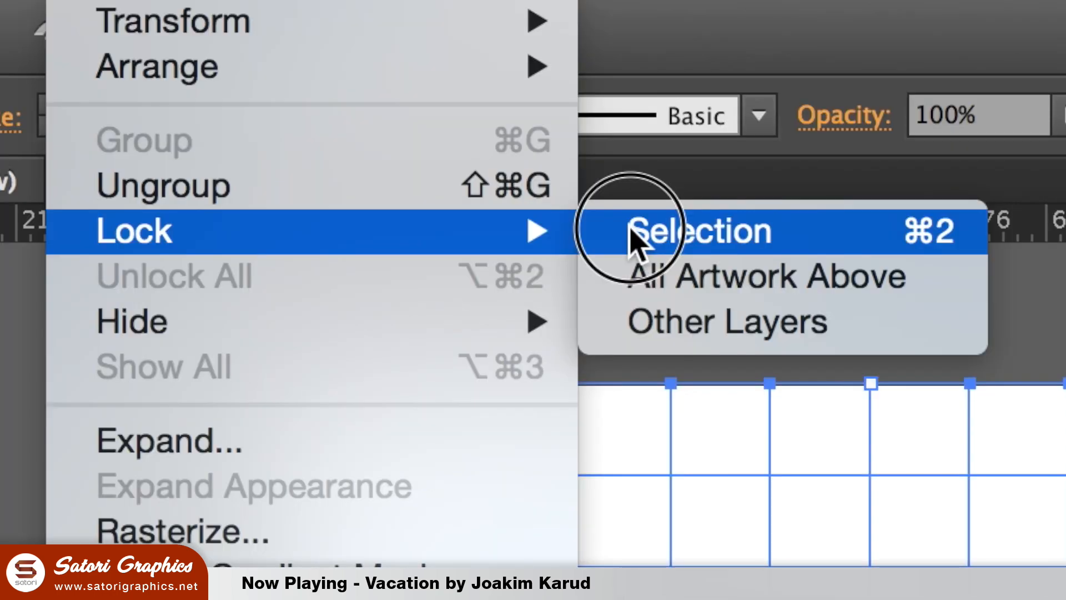
left_click(697, 230)
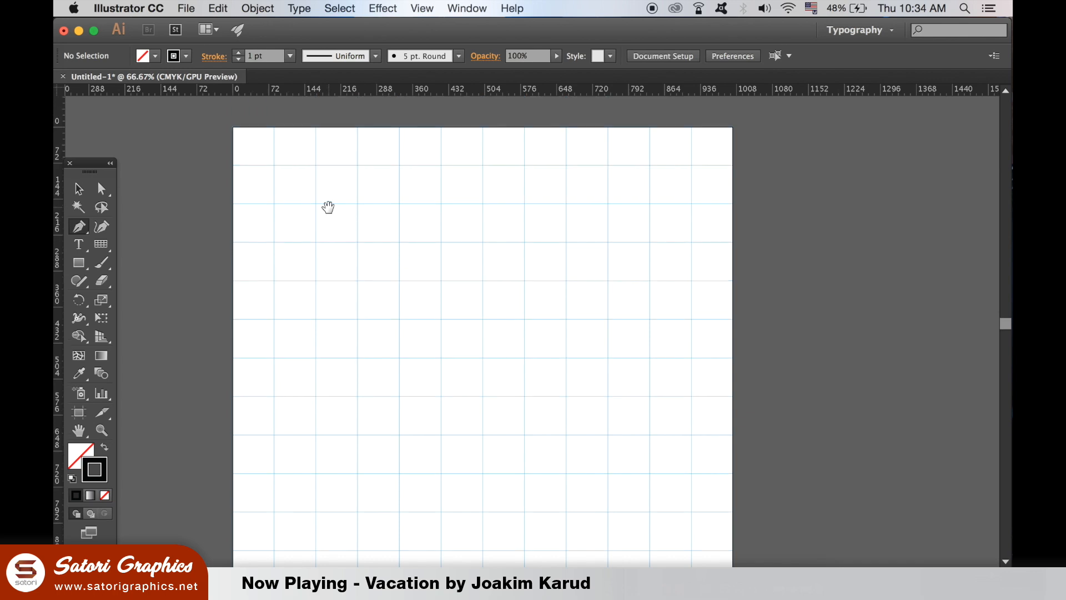
Step: Create a 1002 px square grid with 16 horizontal and 16 vertical dividers
left_click_drag(274, 204, 401, 327)
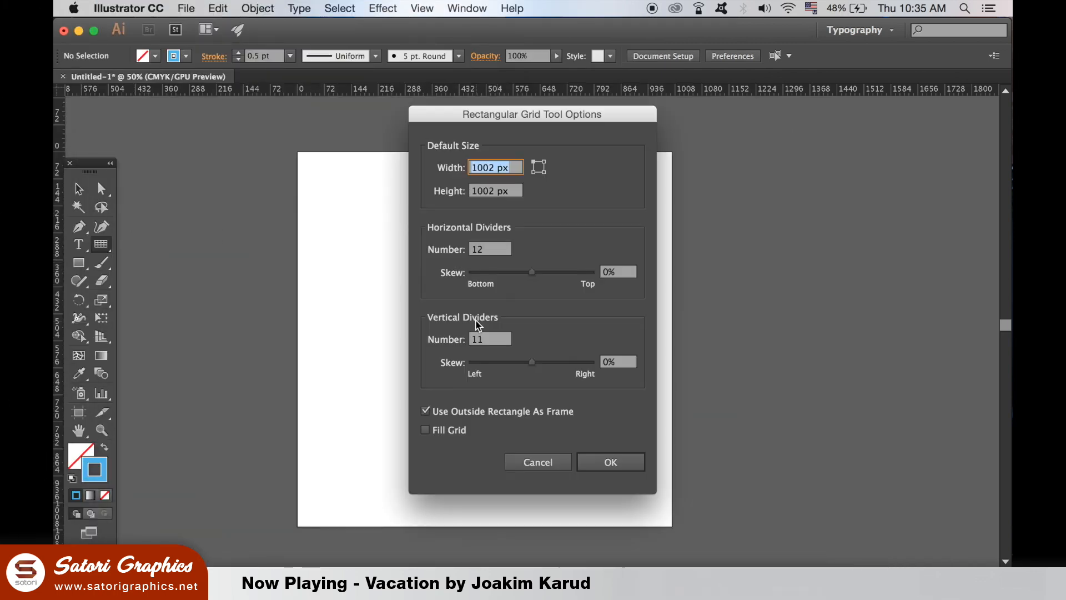
mouse_move(510, 198)
type("16")
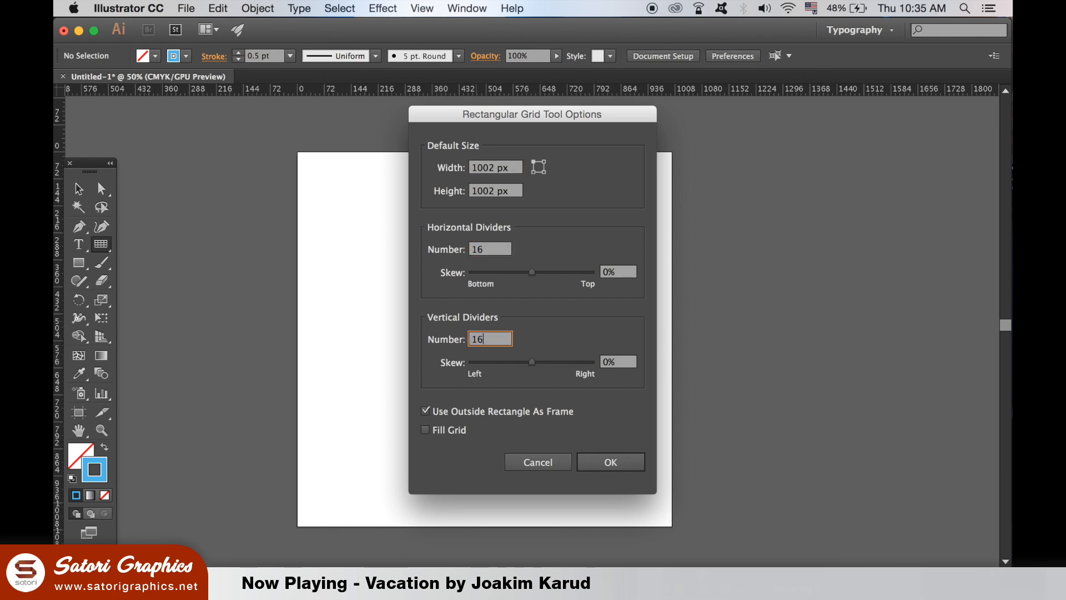
mouse_move(495, 307)
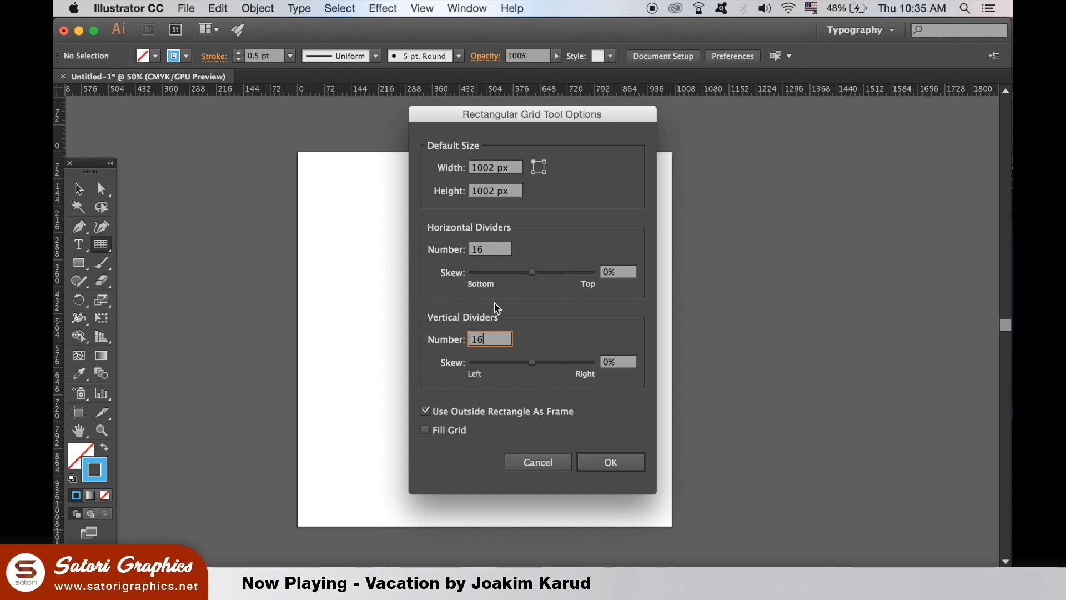
left_click(609, 461)
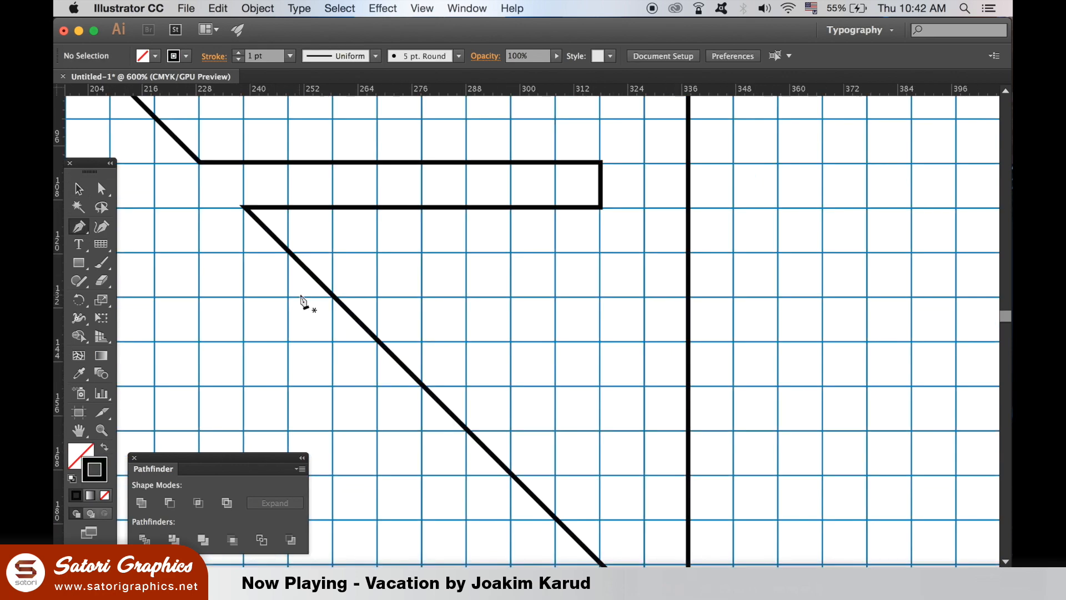
Step: Trace the F outline along grid lines, adding a point on its diagonal edge
left_click(301, 294)
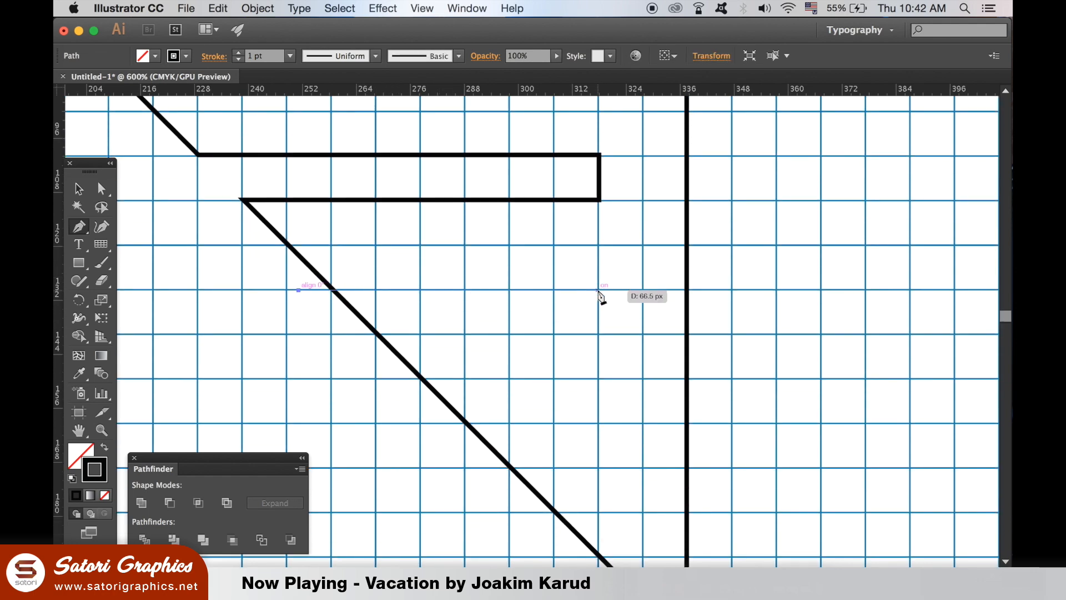
left_click_drag(298, 291, 597, 291)
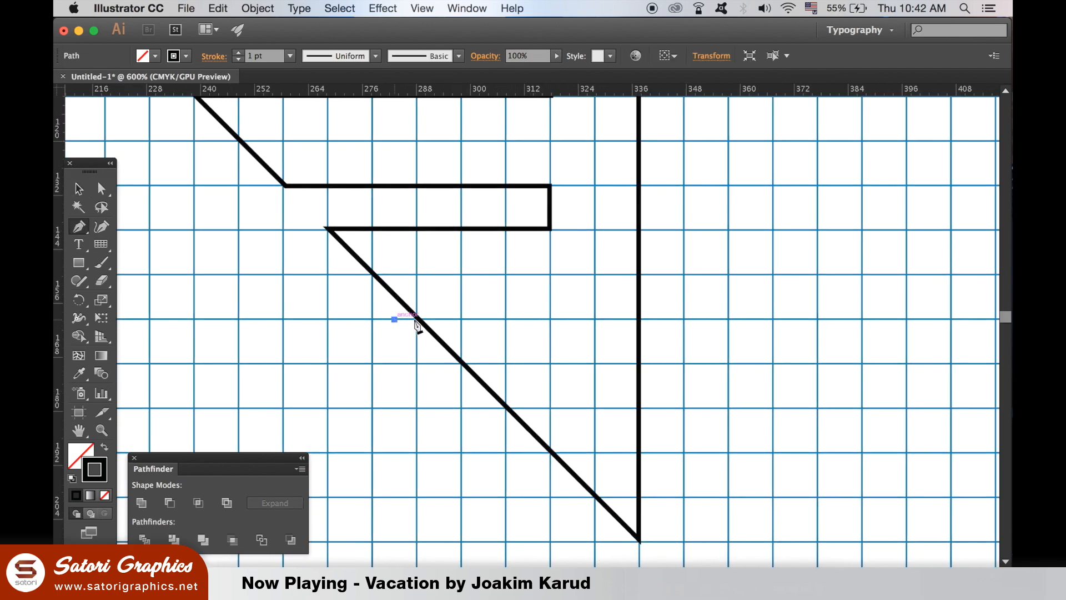
left_click_drag(394, 319, 550, 324)
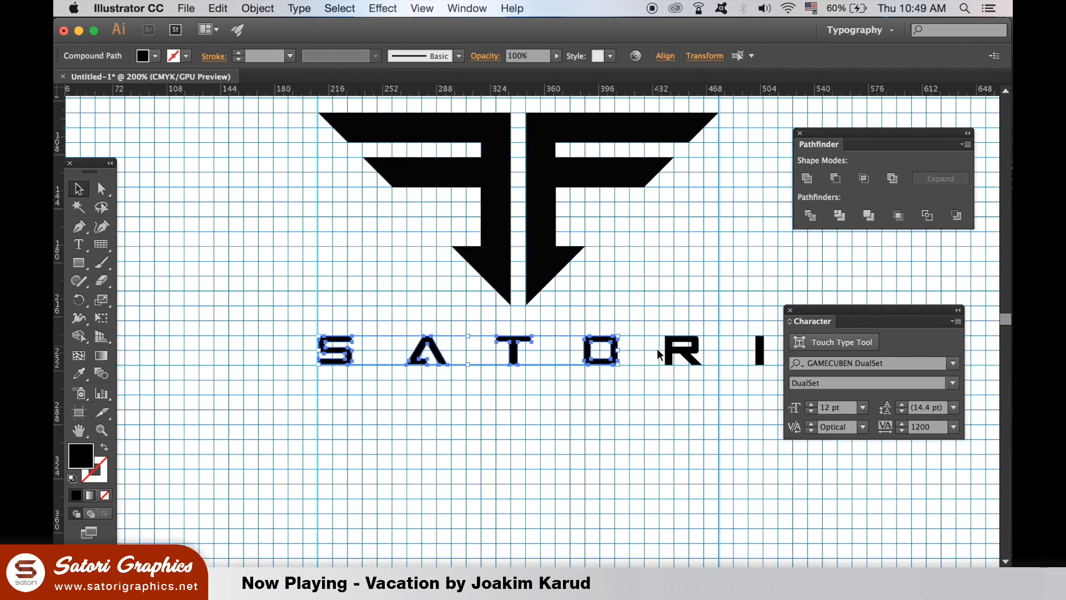
left_click(645, 479)
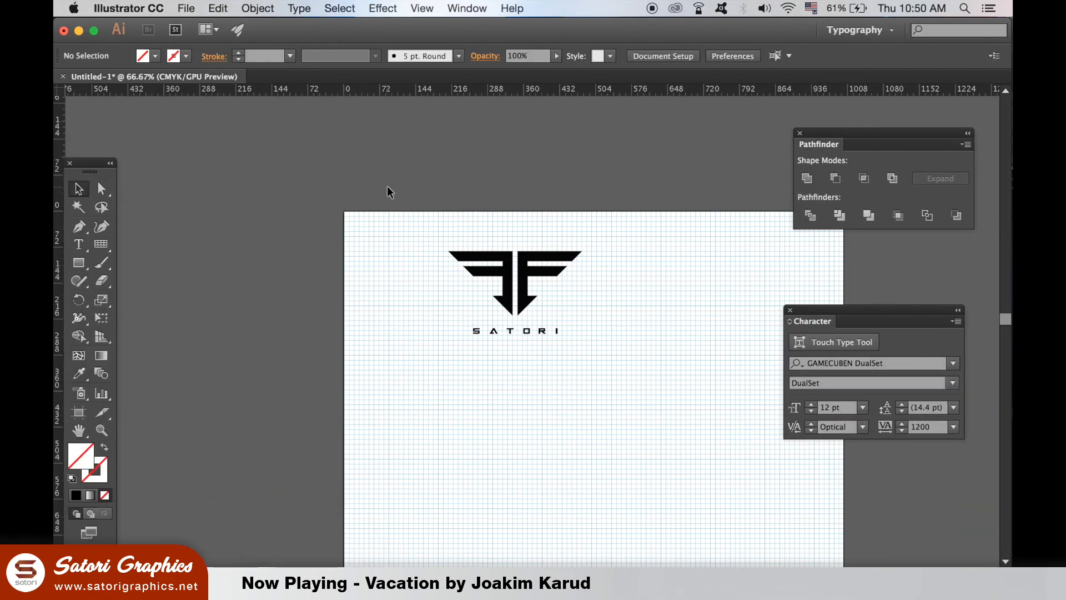
Step: Unlock all locked grid artwork through the Object menu's Unlock All command
left_click(257, 9)
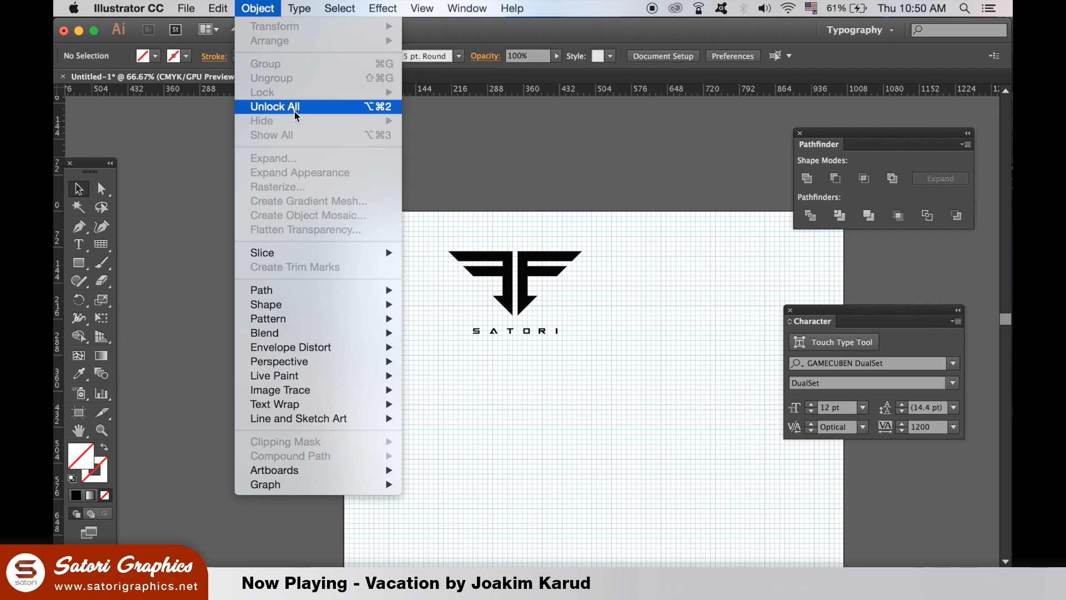
left_click(273, 107)
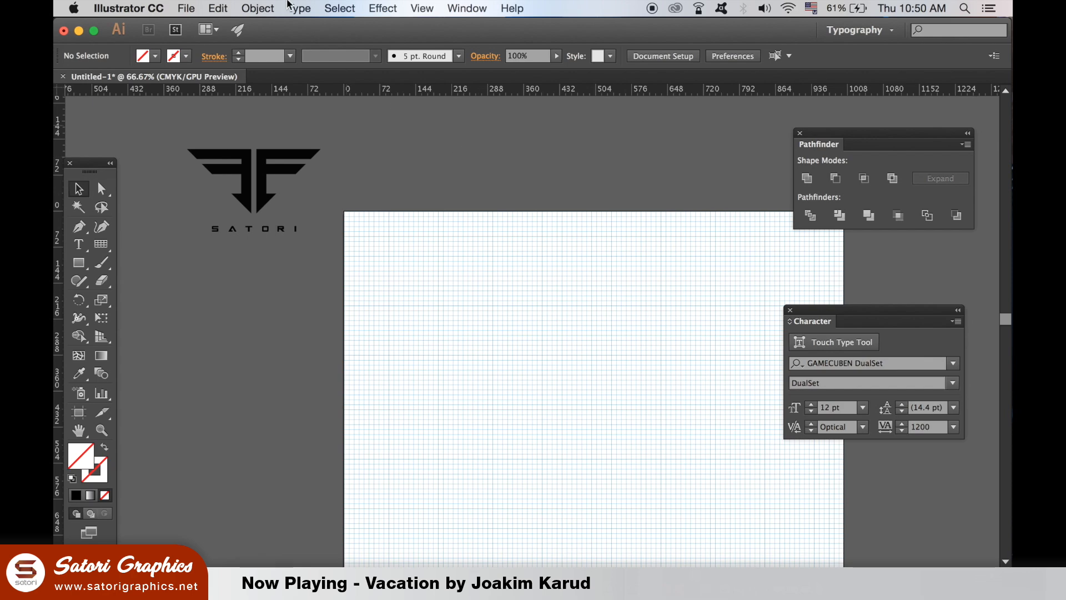
left_click(257, 9)
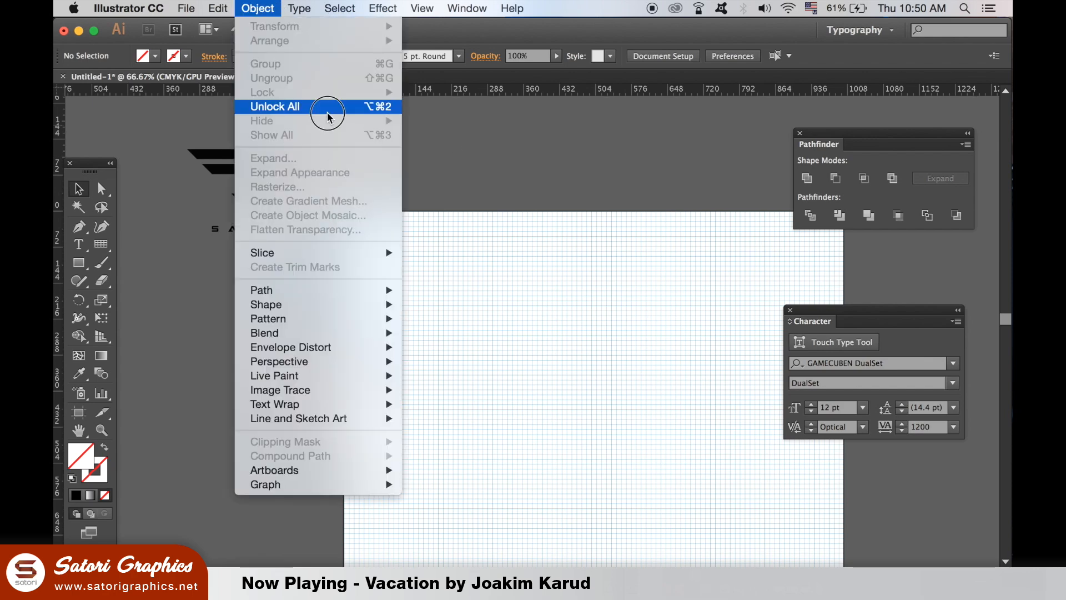
left_click(276, 106)
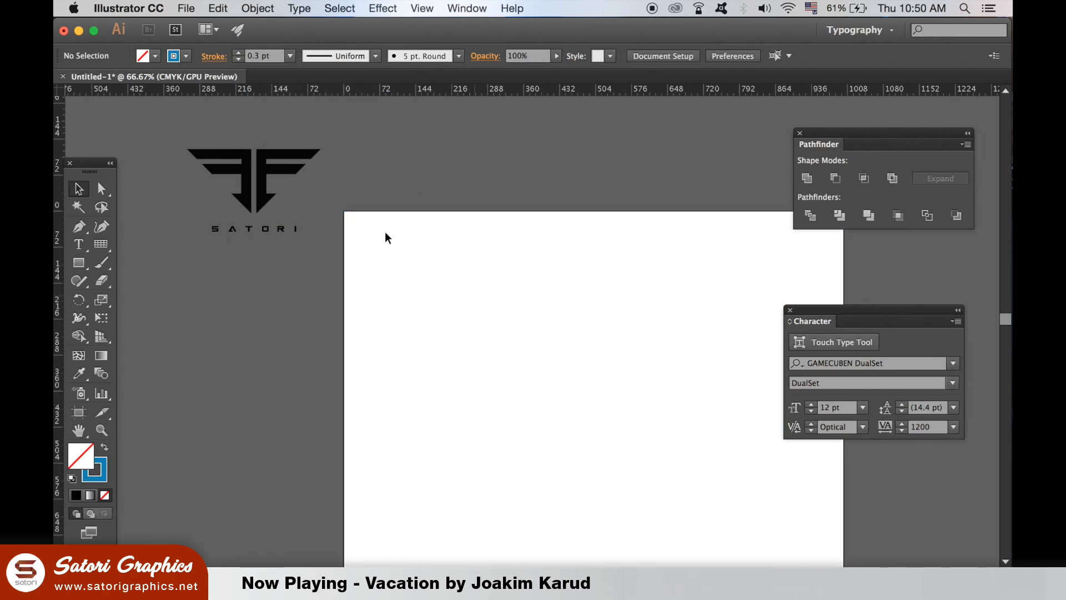